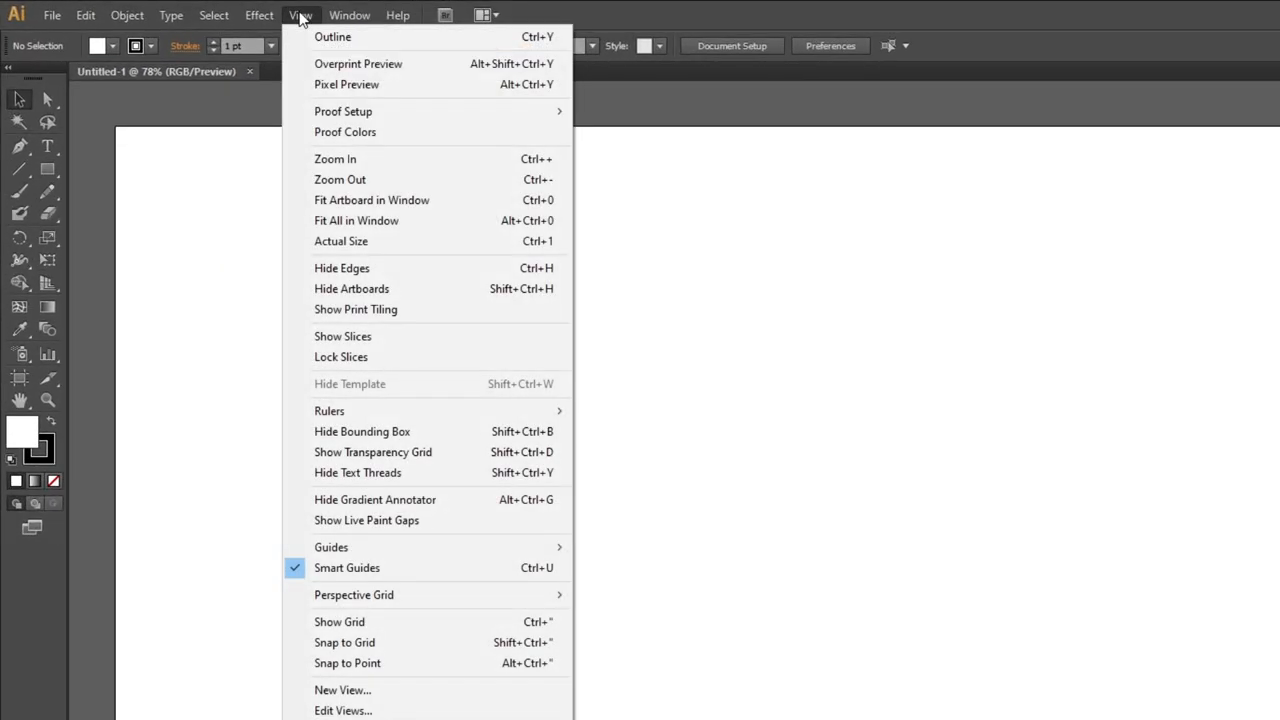
Turn on the document grid from the View menu before drawing any shapes.
left_click(340, 620)
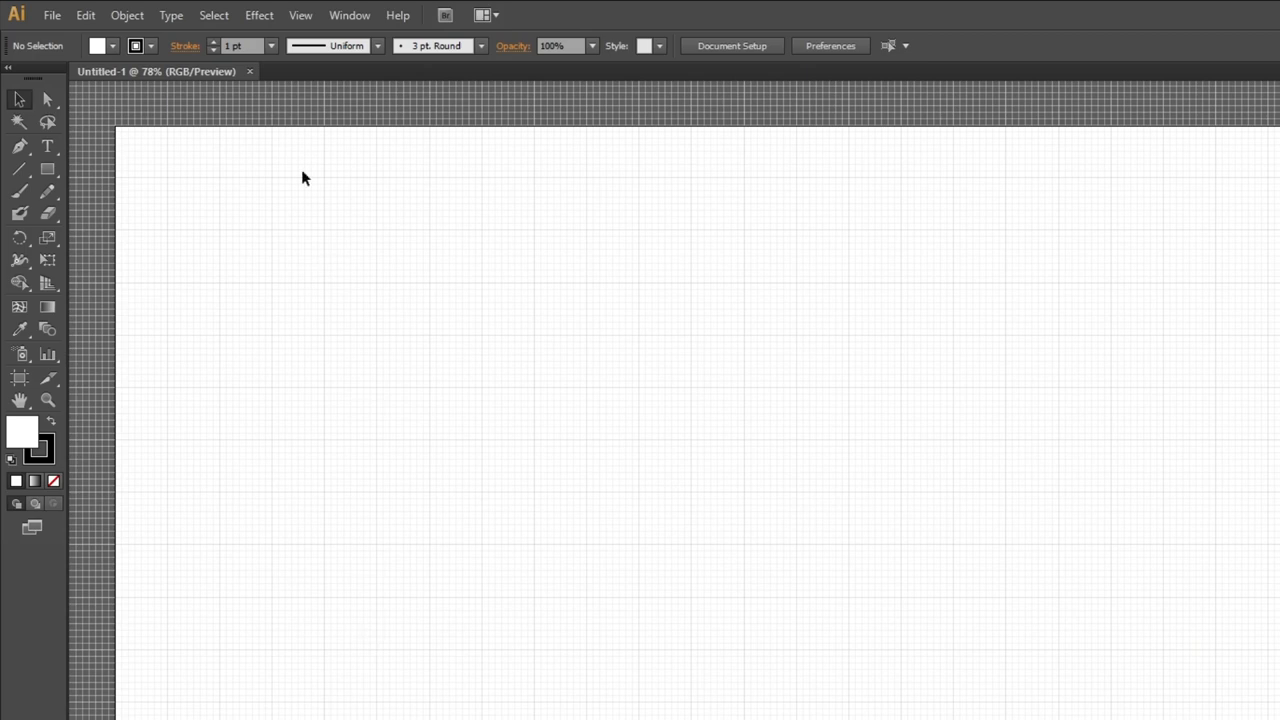
left_click(300, 16)
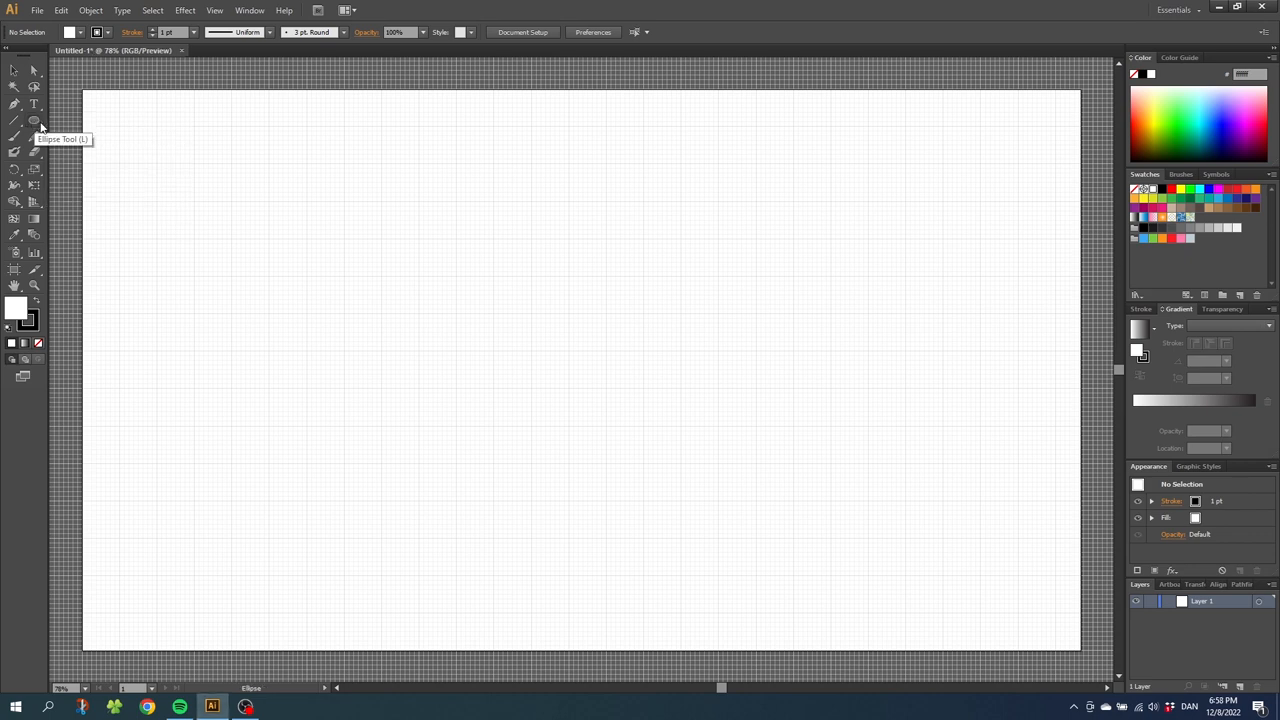
mouse_move(484, 216)
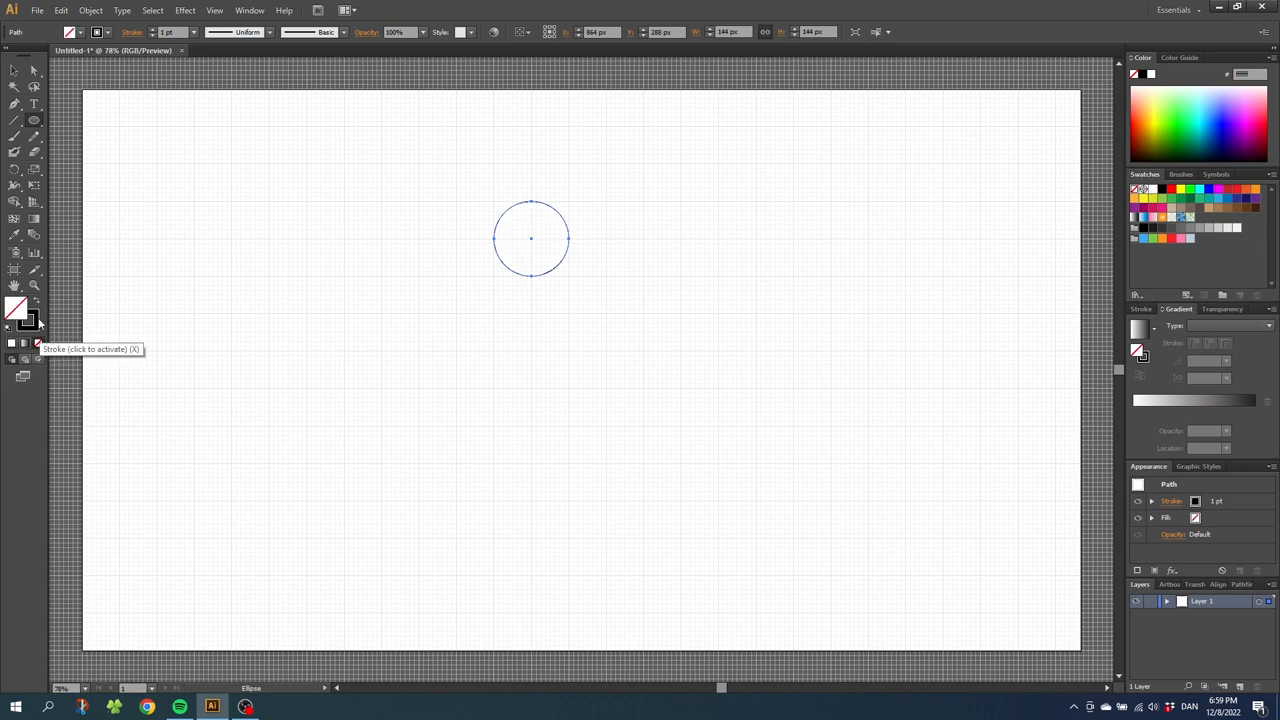
Select the circles and move the small left circle onto the cluster's upper-left edge.
left_click(16, 72)
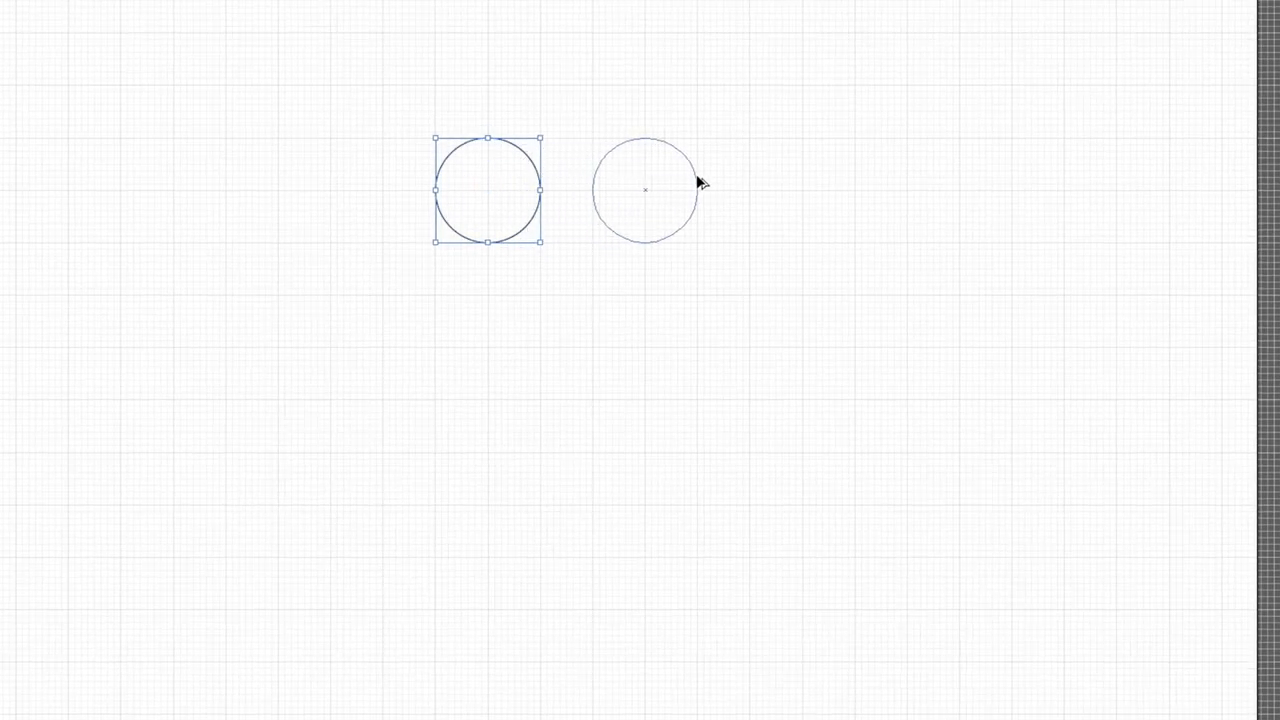
left_click(644, 190)
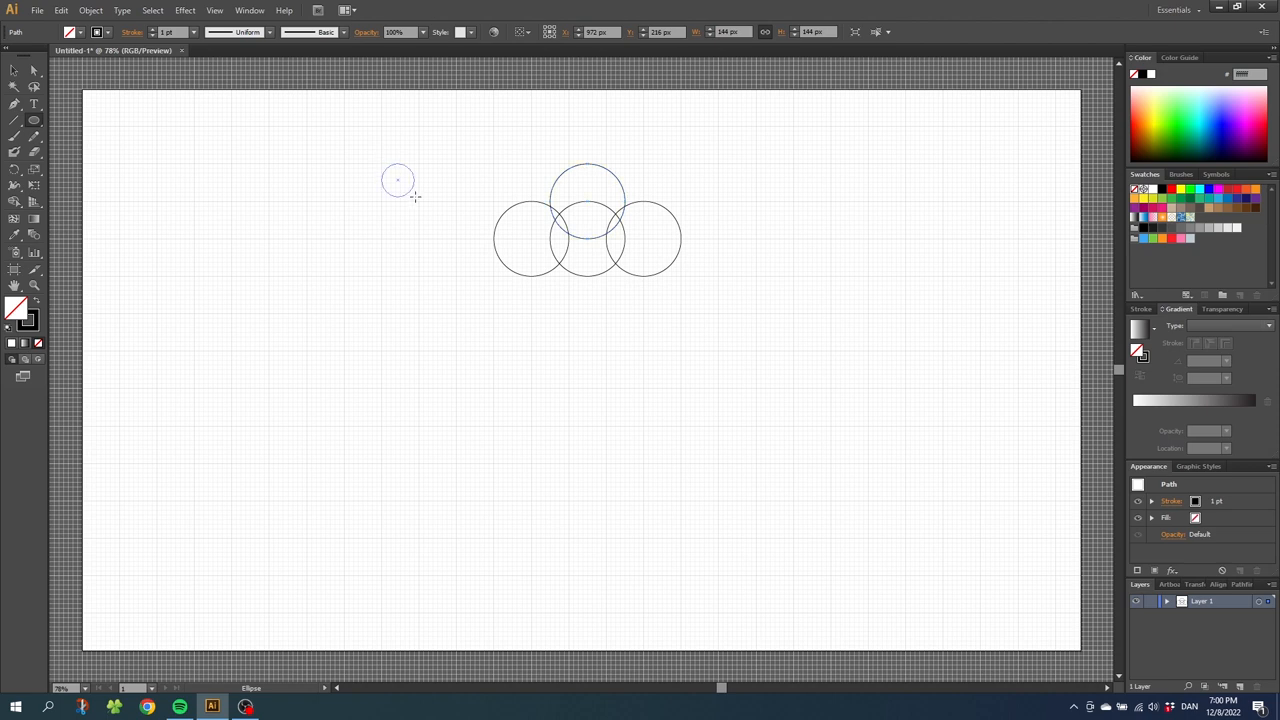
left_click(14, 70)
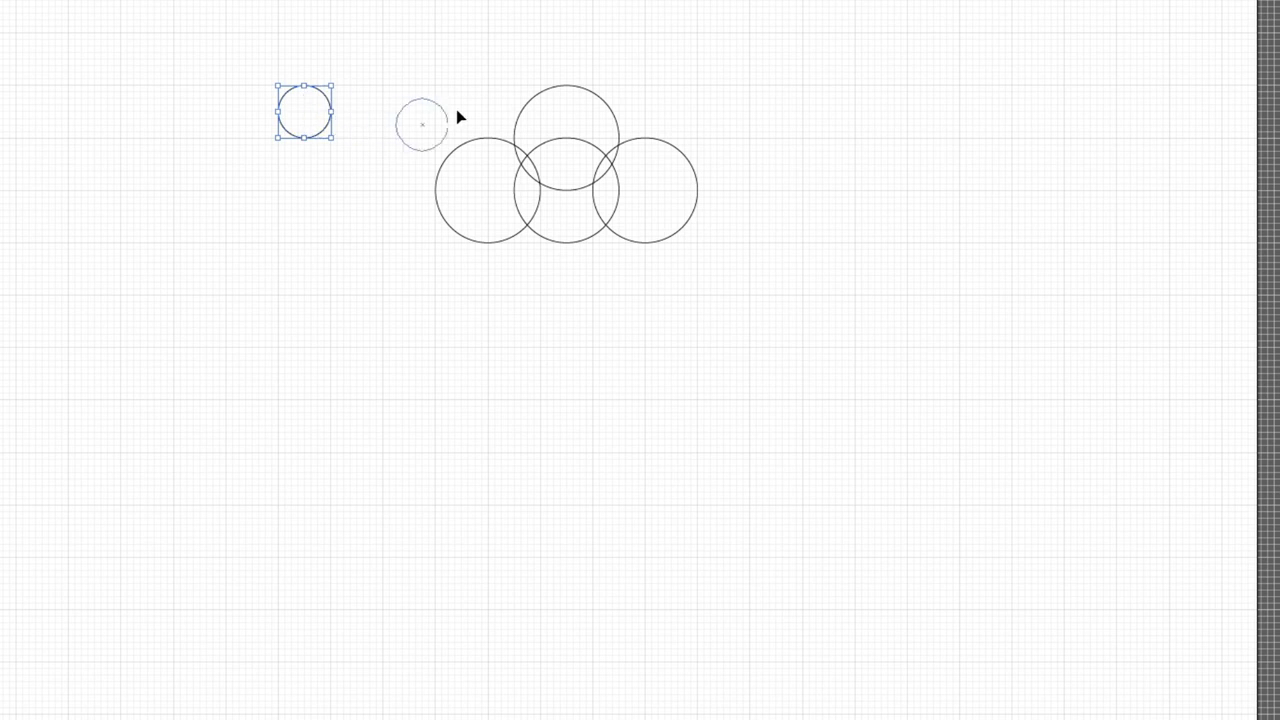
left_click_drag(304, 110, 512, 110)
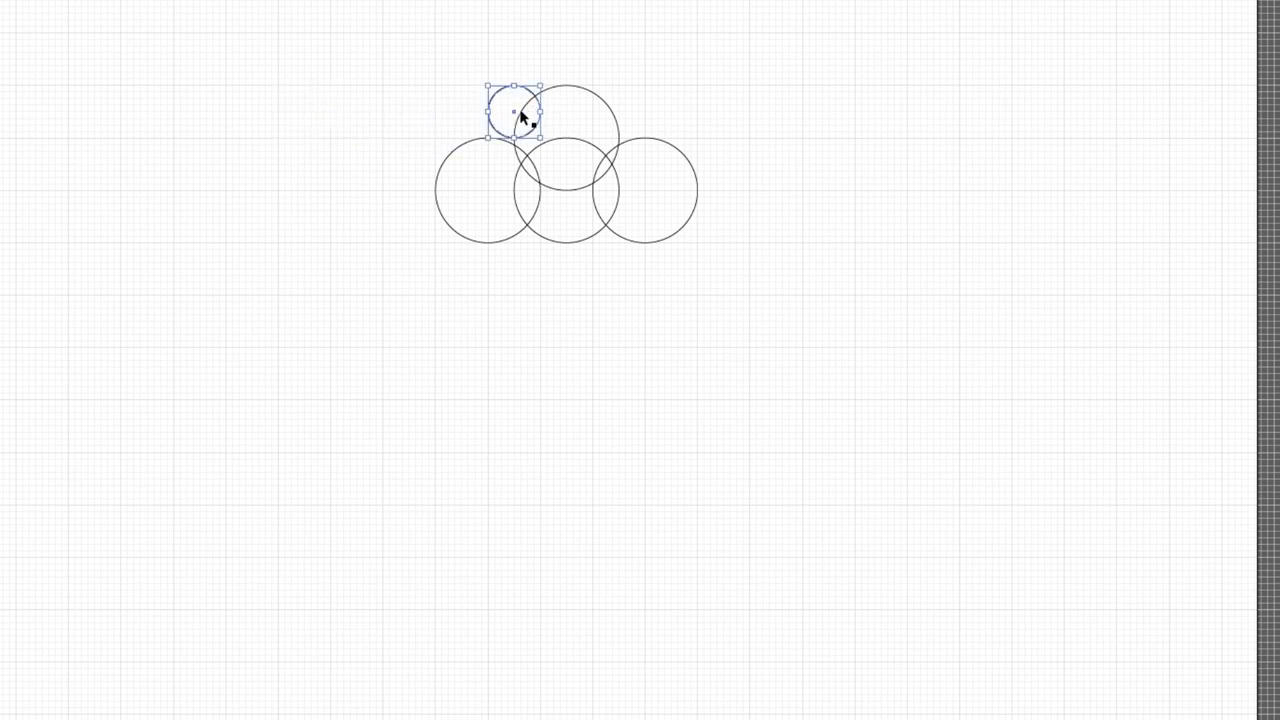
mouse_move(556, 144)
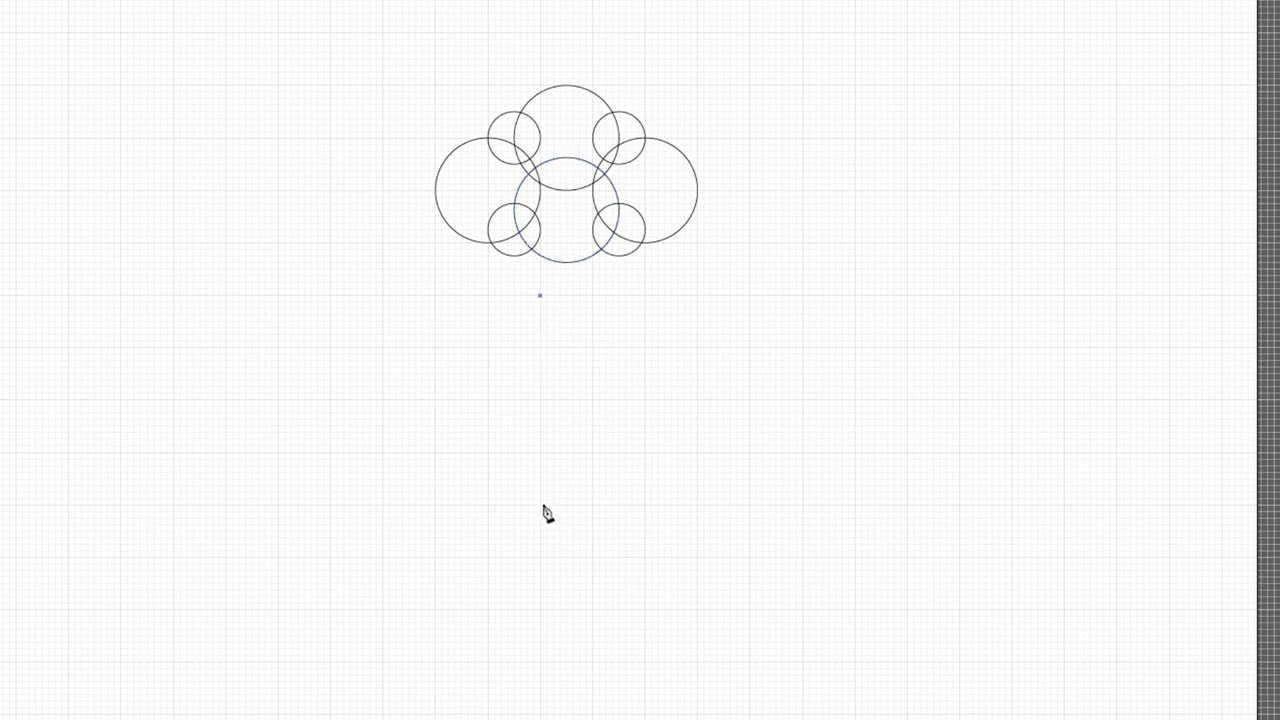
Lay a curved Pen anchor below the cloud to start the flared stem outline.
left_click_drag(540, 296, 488, 504)
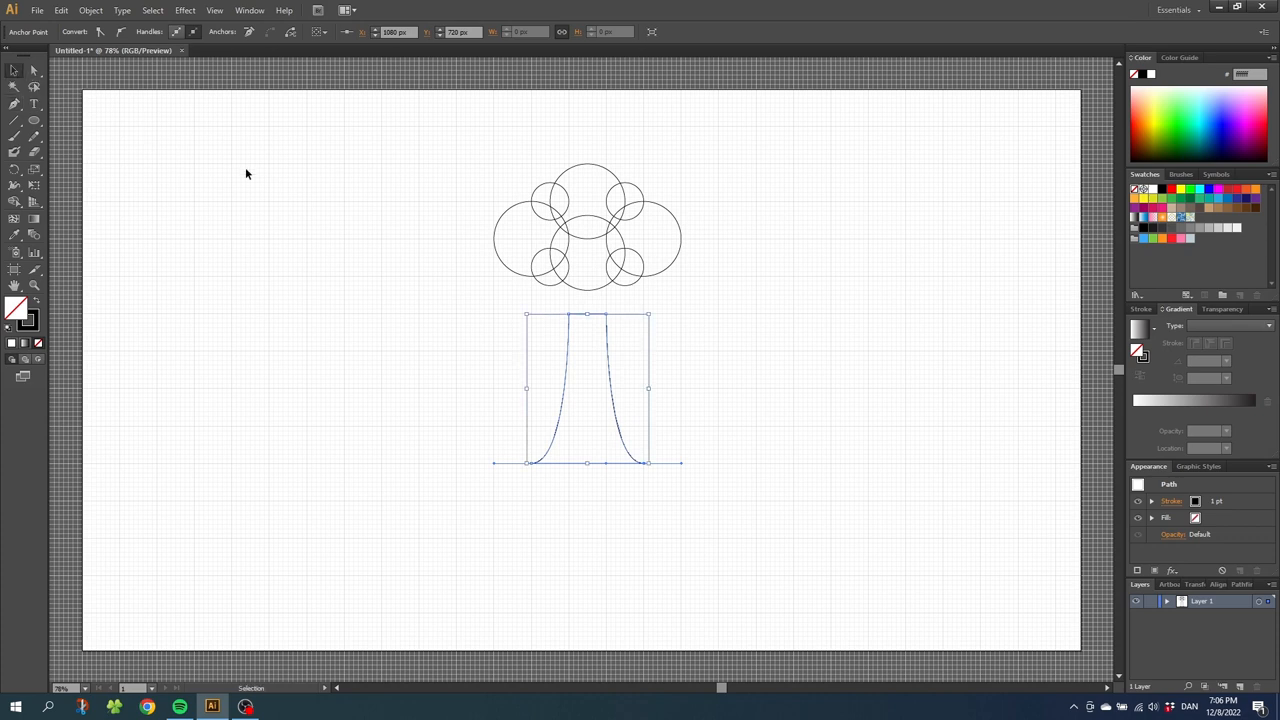
mouse_move(602, 322)
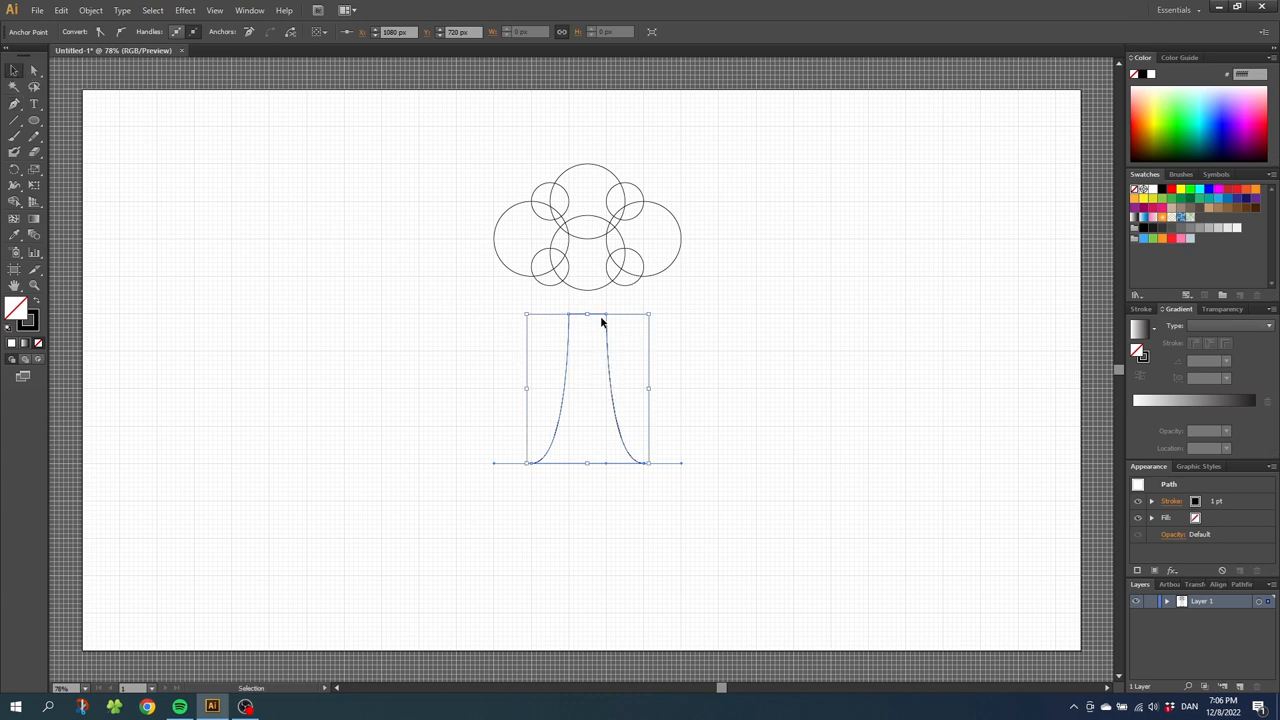
mouse_move(600, 262)
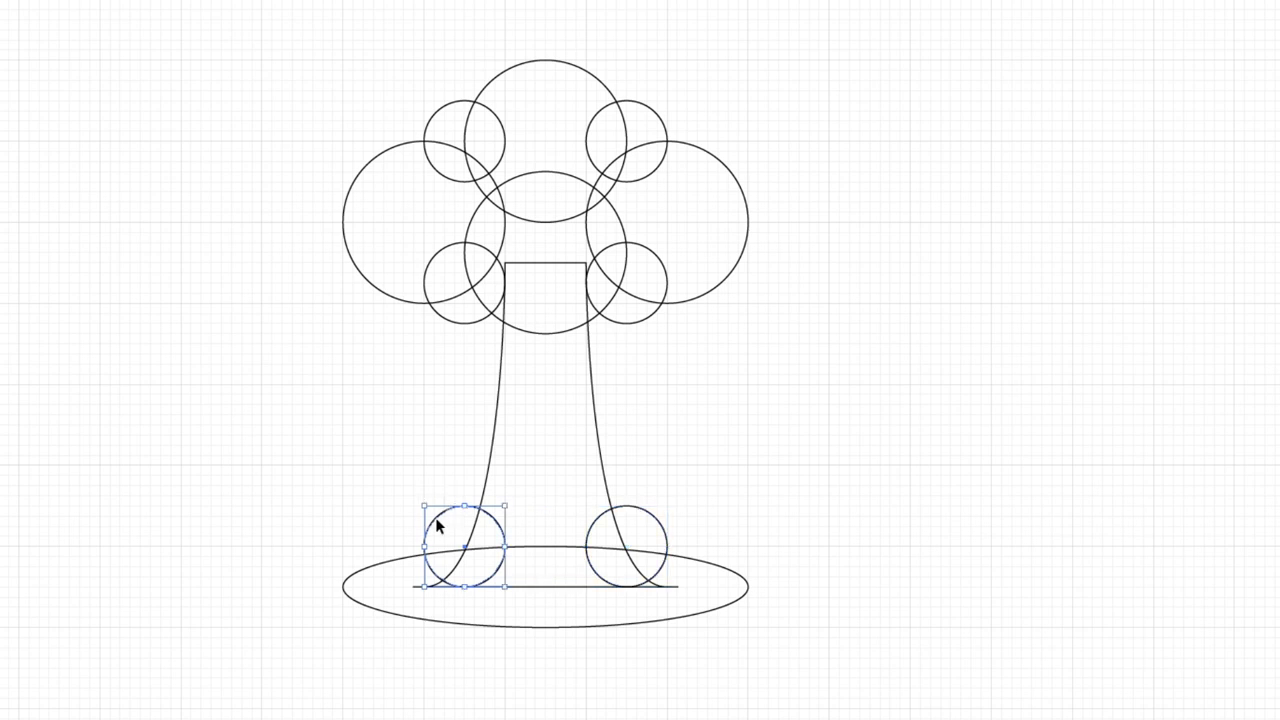
Place overlapping small circles at the left and right ends of the base ellipse.
left_click_drag(464, 540, 424, 540)
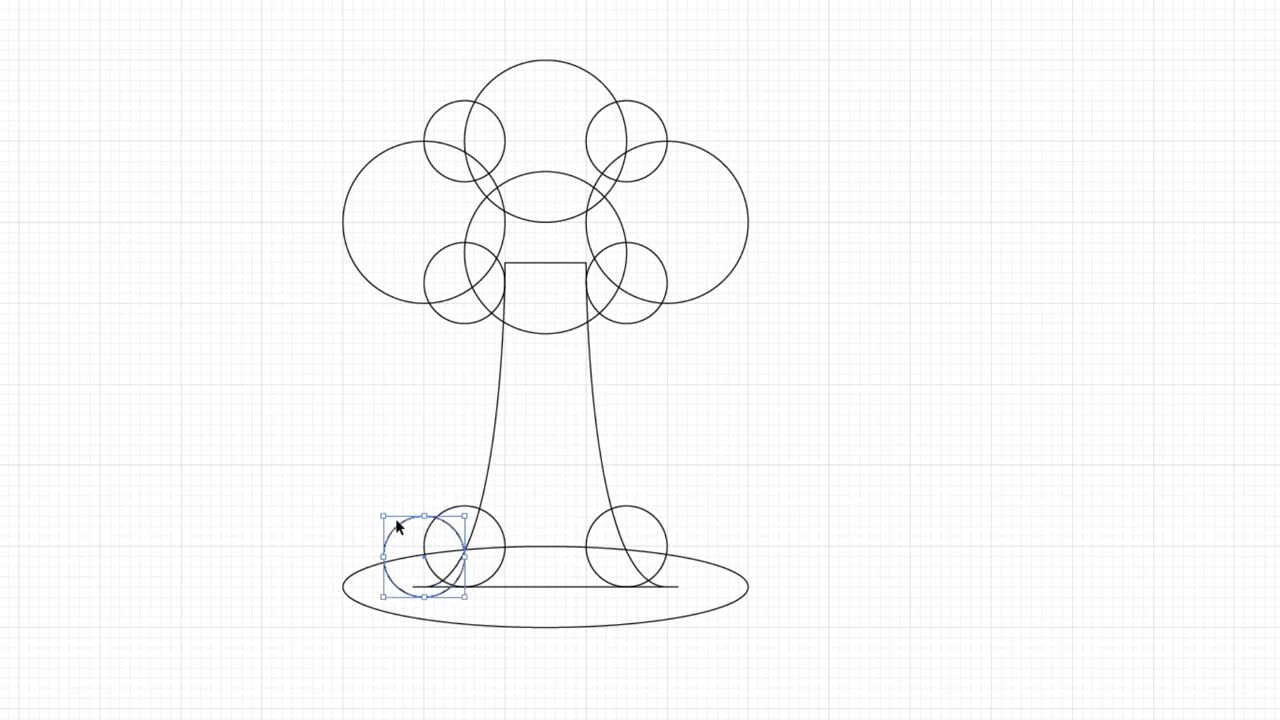
left_click_drag(420, 544, 424, 576)
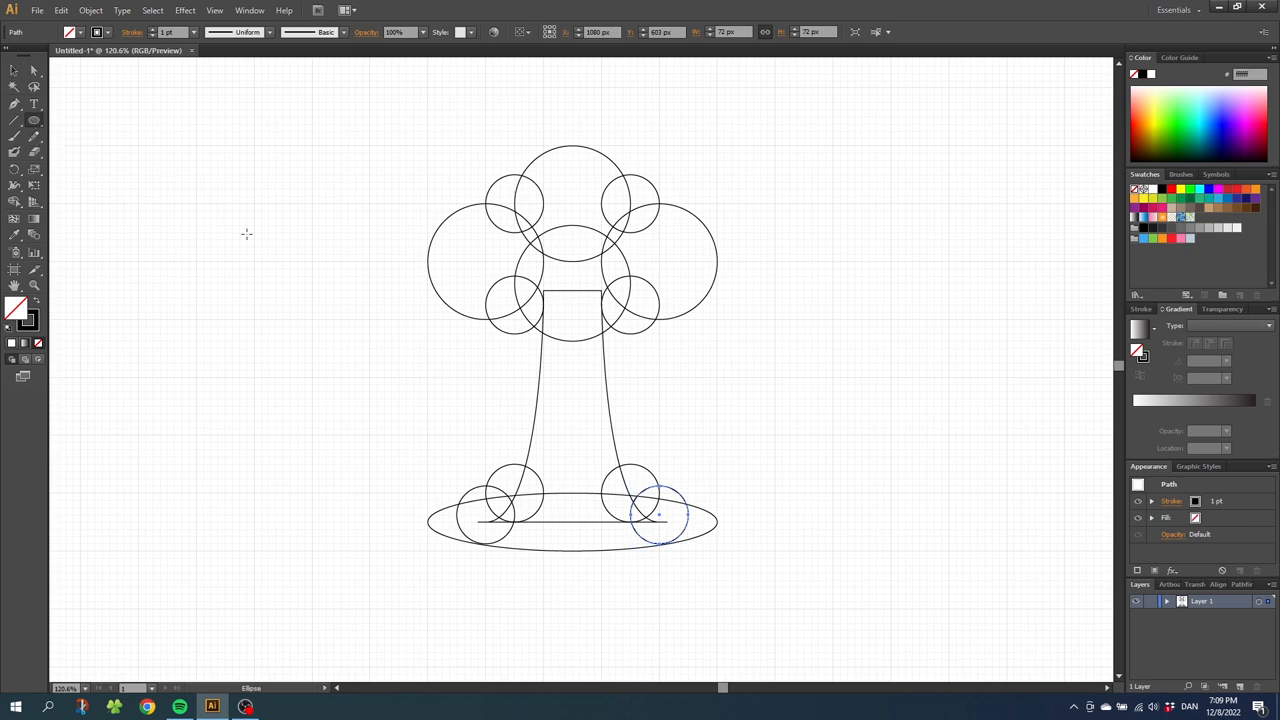
mouse_move(484, 376)
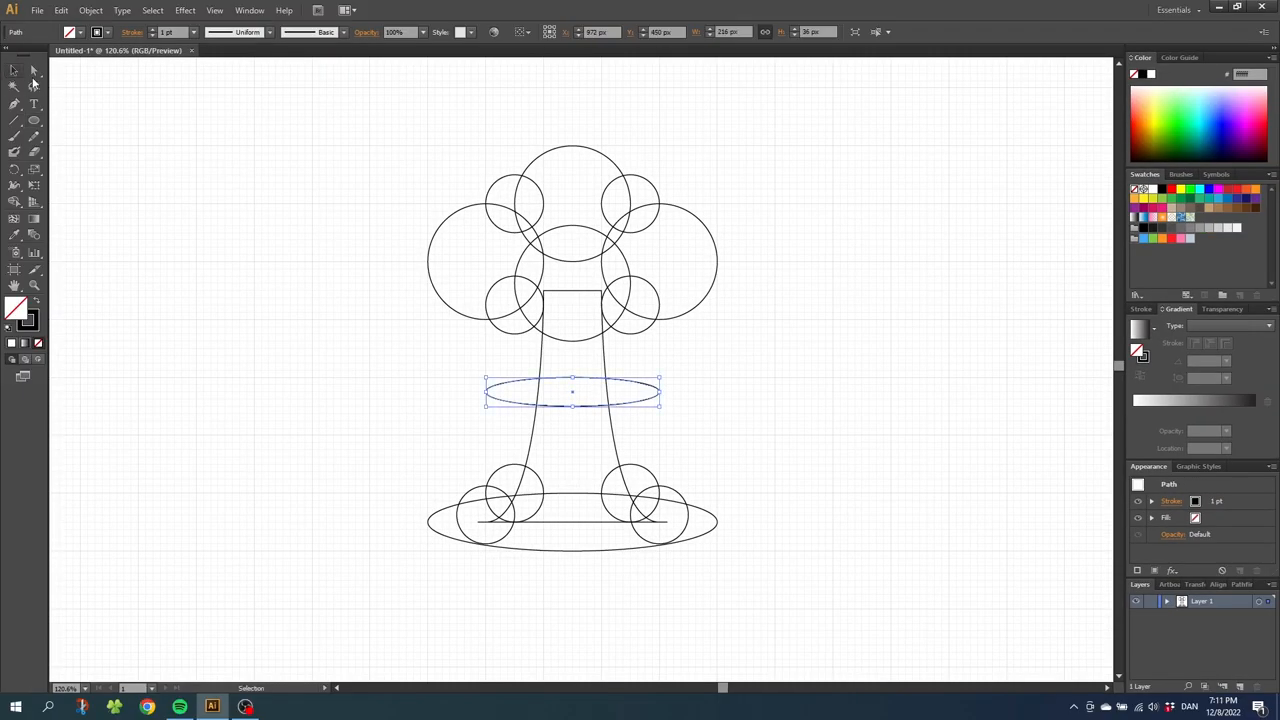
Select all shapes, then pick the stem ring and give it a heavier stroke weight.
key("ctrl+a")
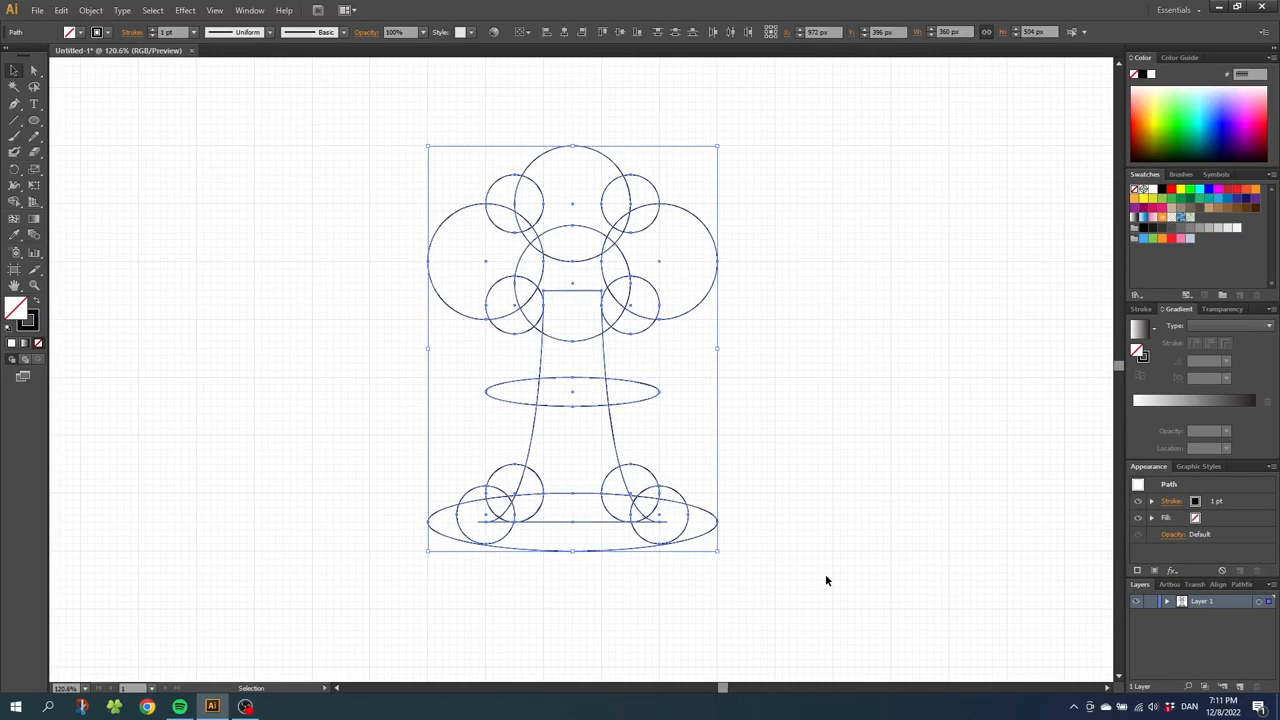
mouse_move(36, 304)
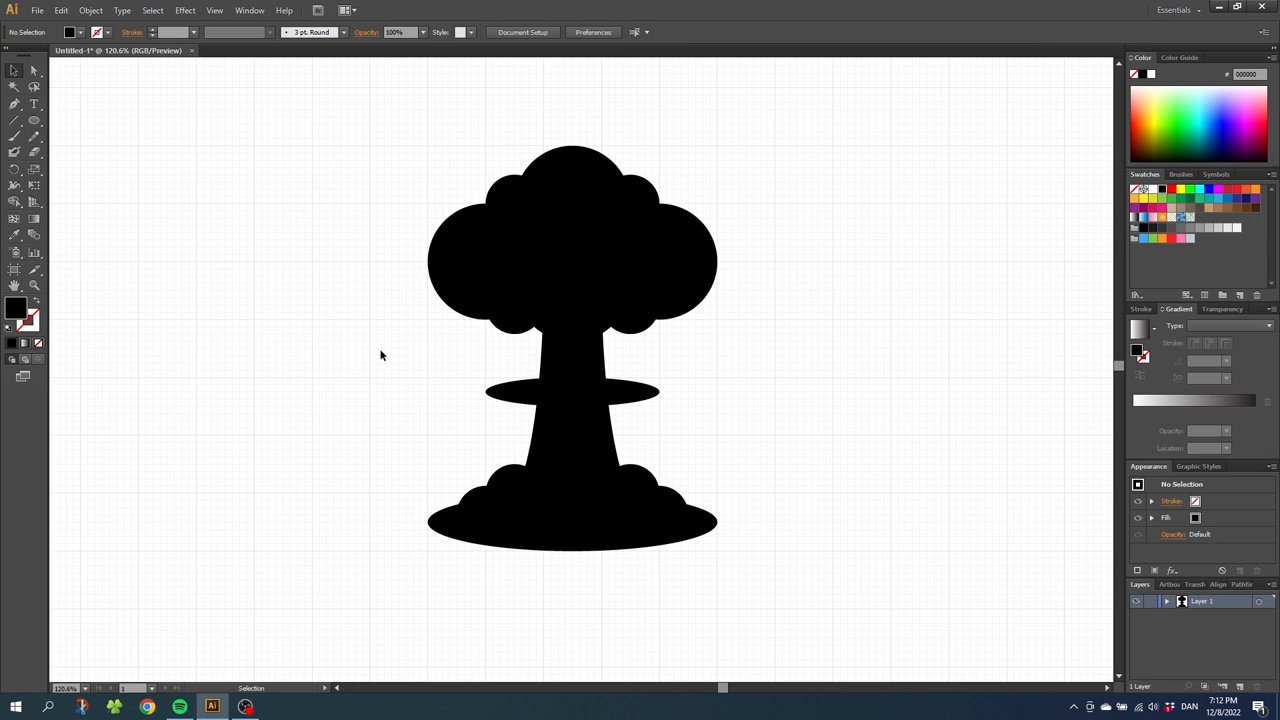
mouse_move(378, 356)
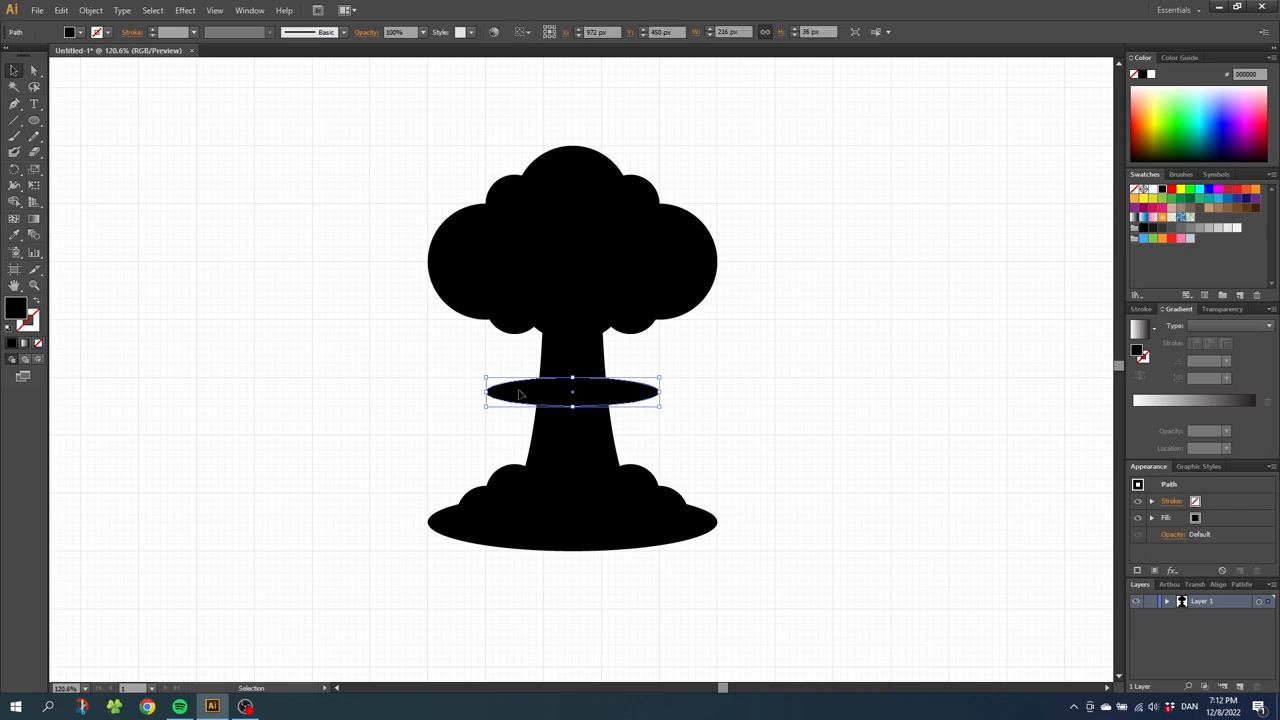
left_click(36, 308)
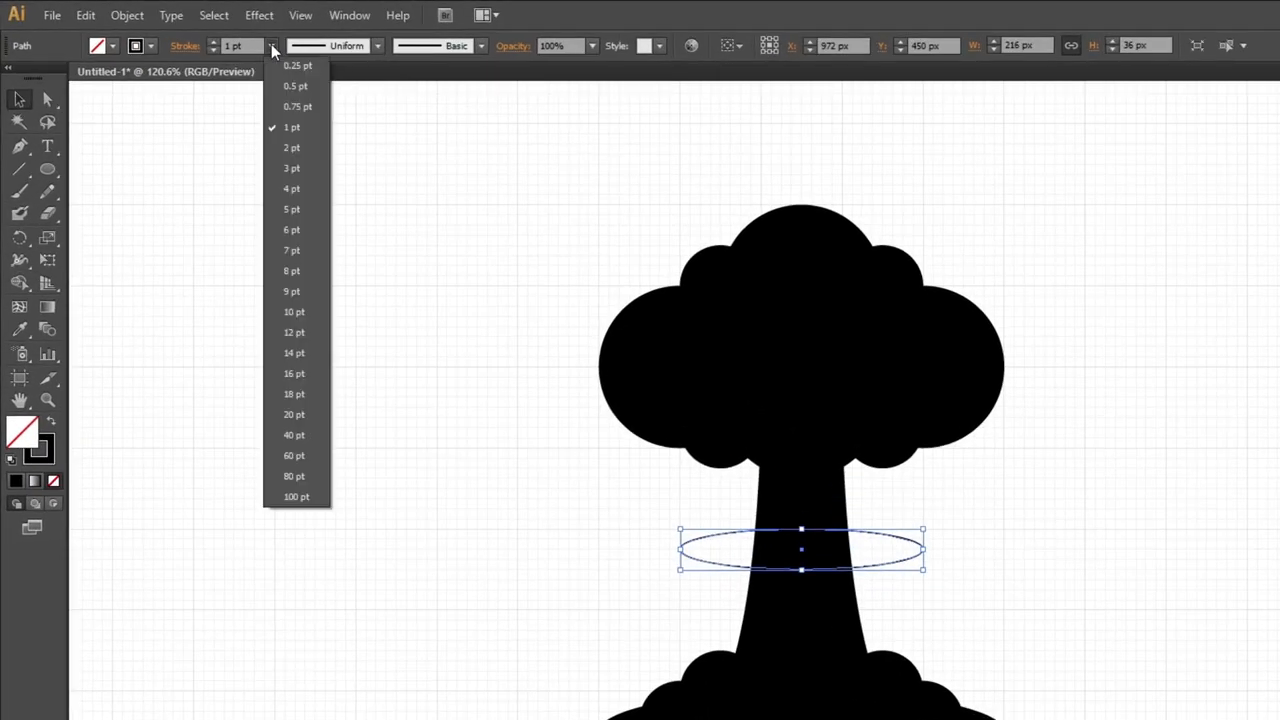
left_click(296, 64)
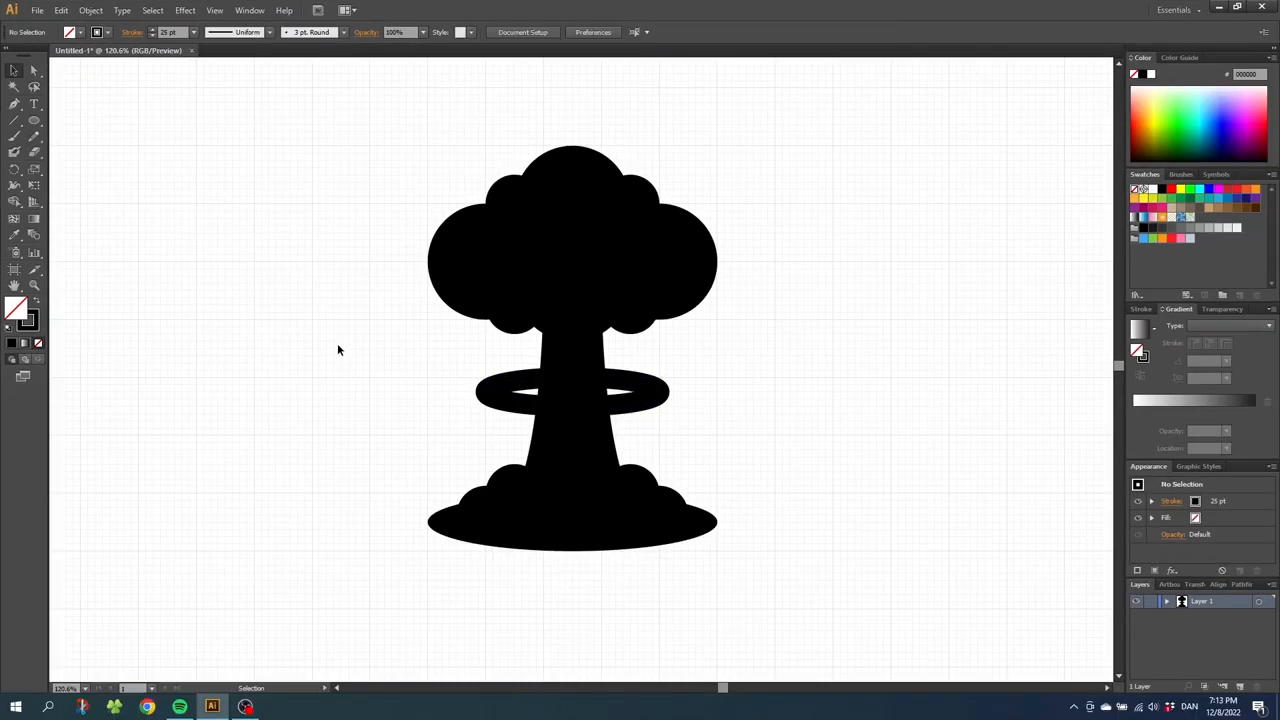
mouse_move(396, 362)
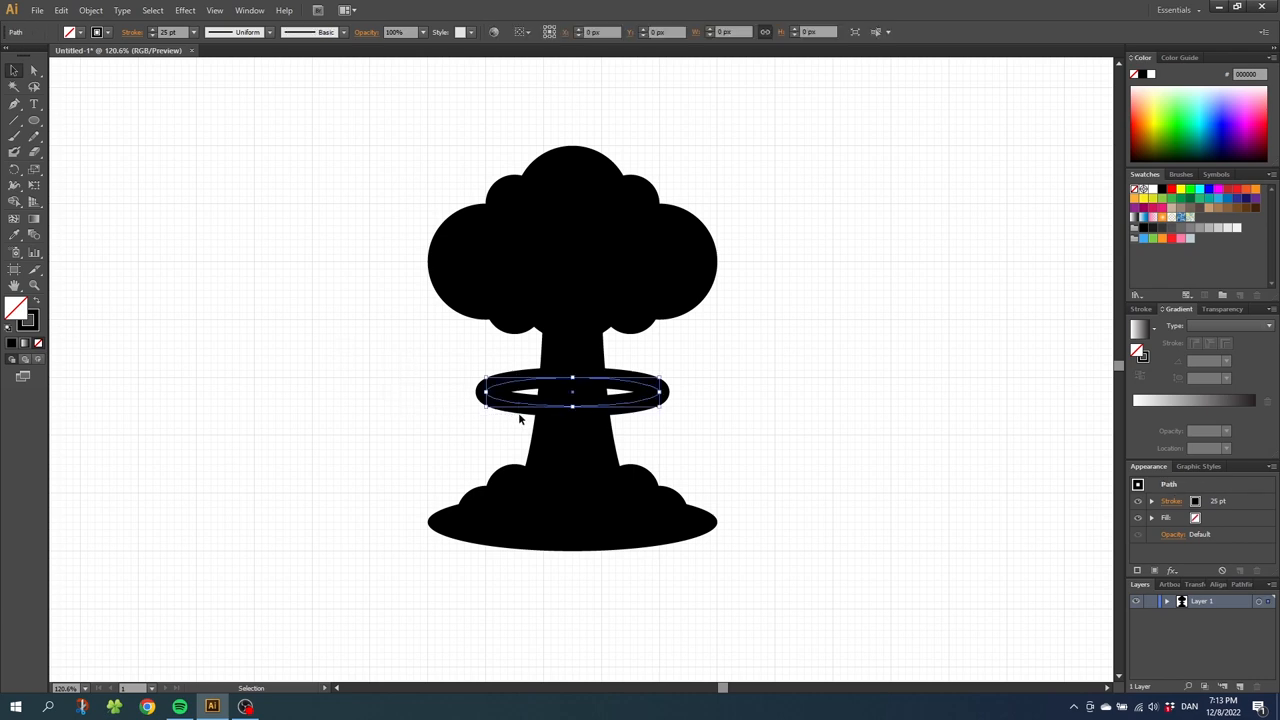
Expand the ring's stroke into a filled shape via Object > Expand with Fill and Stroke kept.
left_click(92, 10)
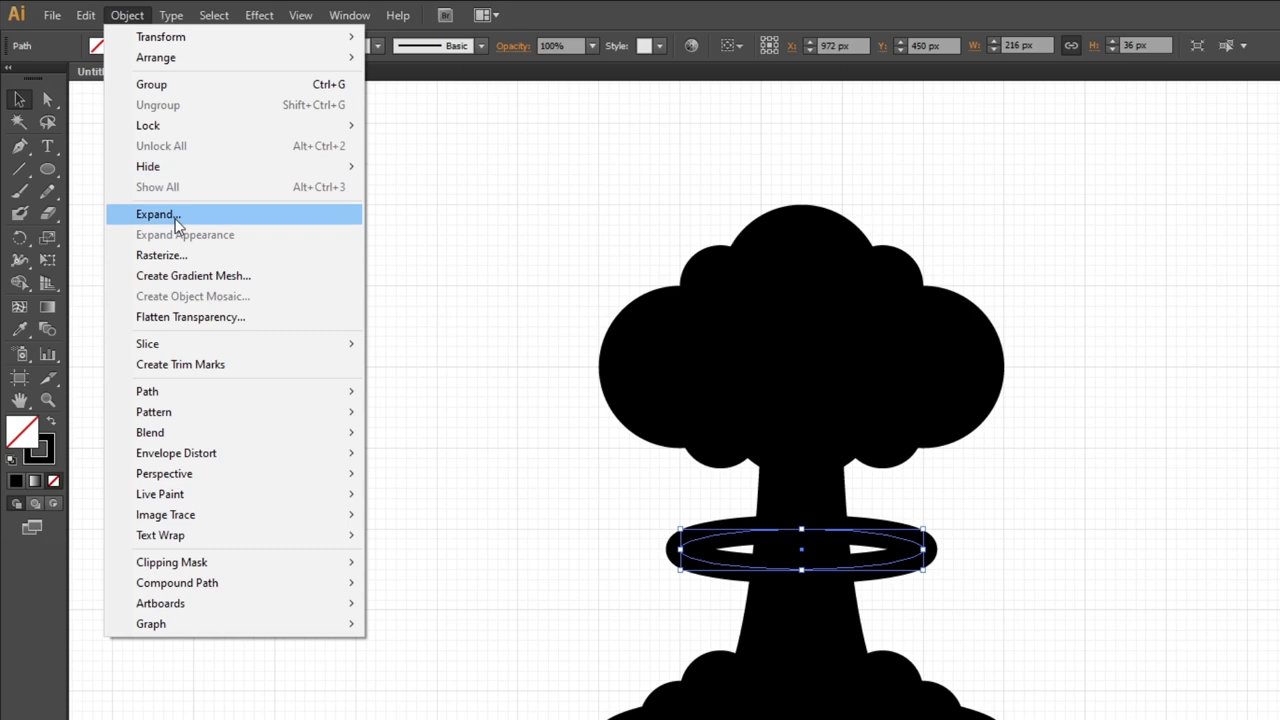
left_click(156, 214)
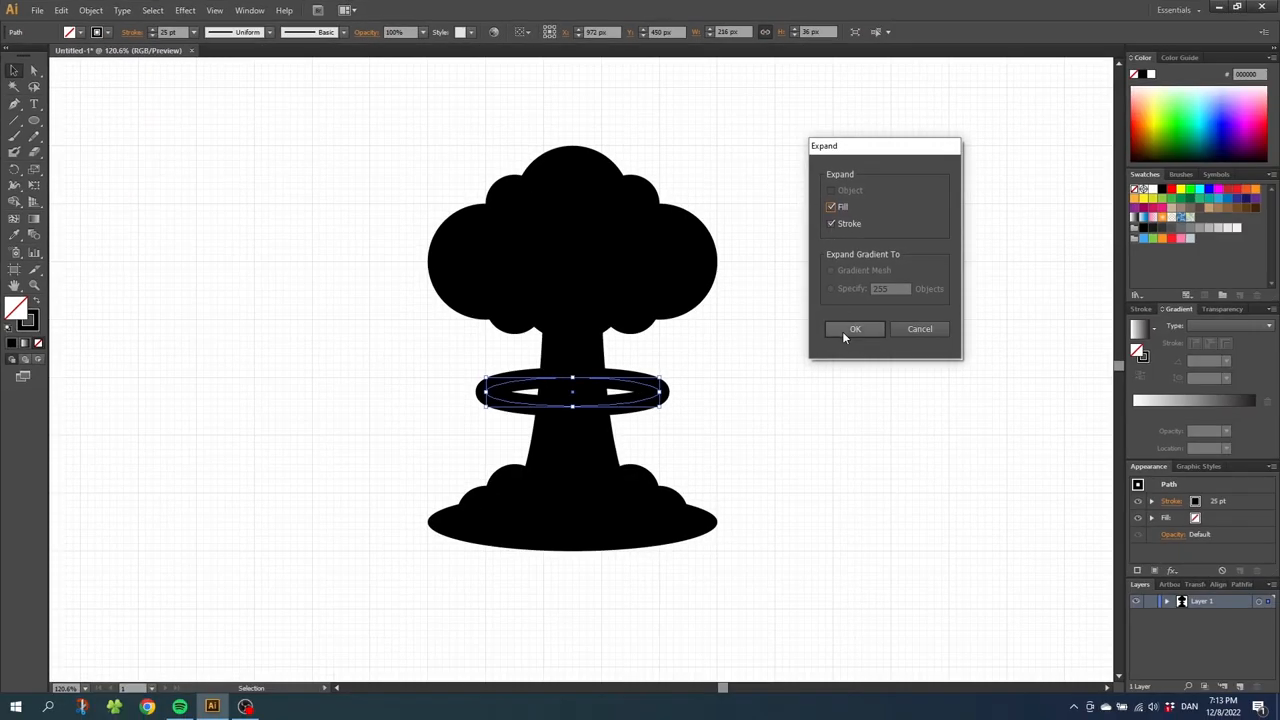
left_click(856, 328)
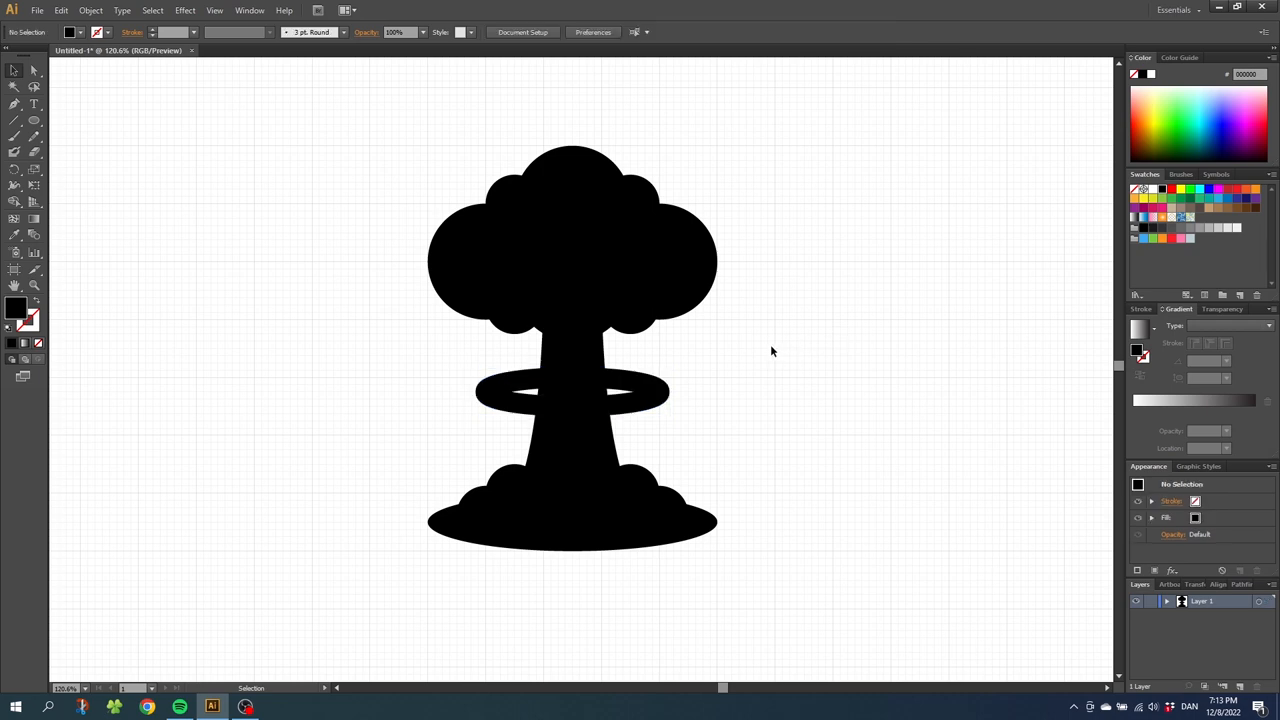
mouse_move(548, 382)
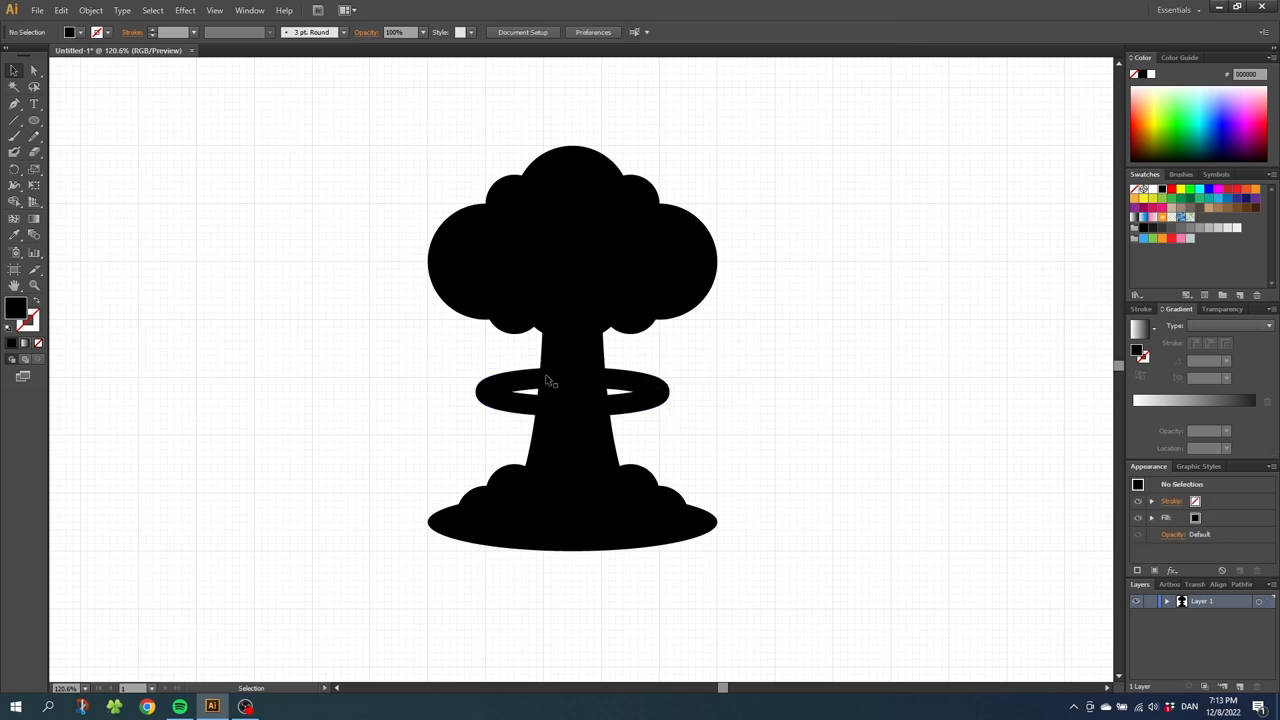
mouse_move(582, 412)
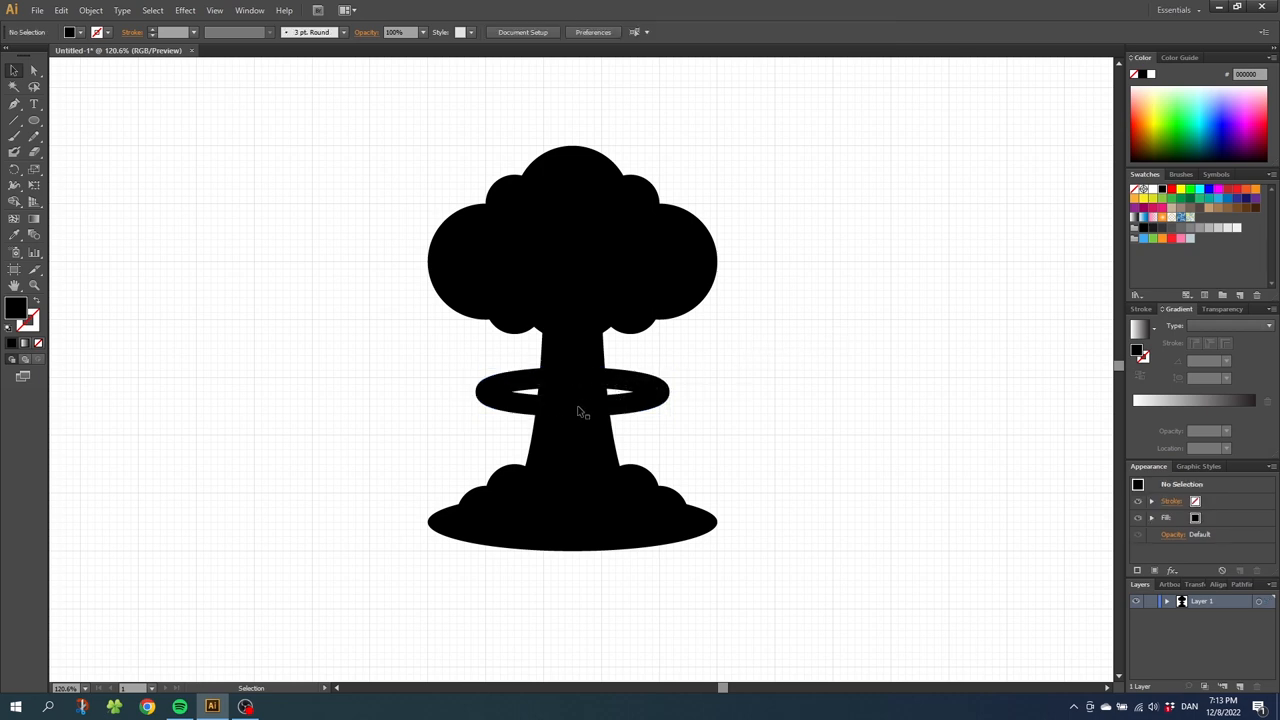
mouse_move(688, 360)
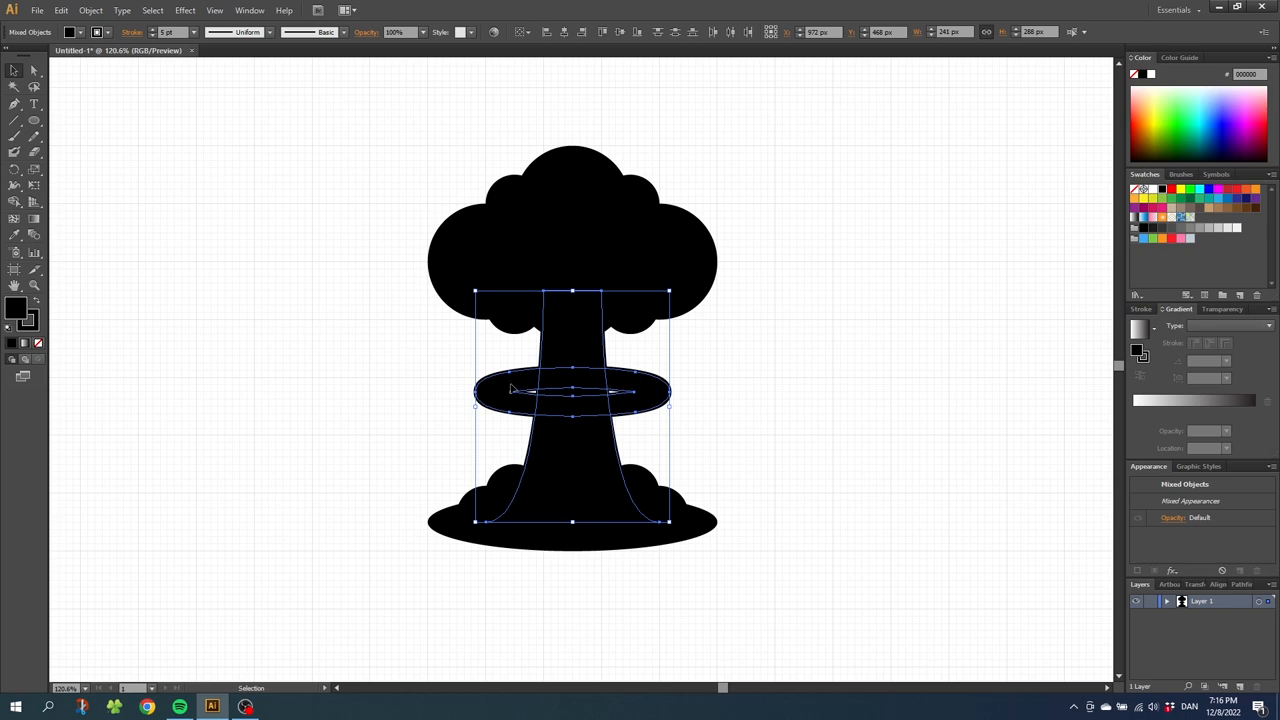
mouse_move(502, 384)
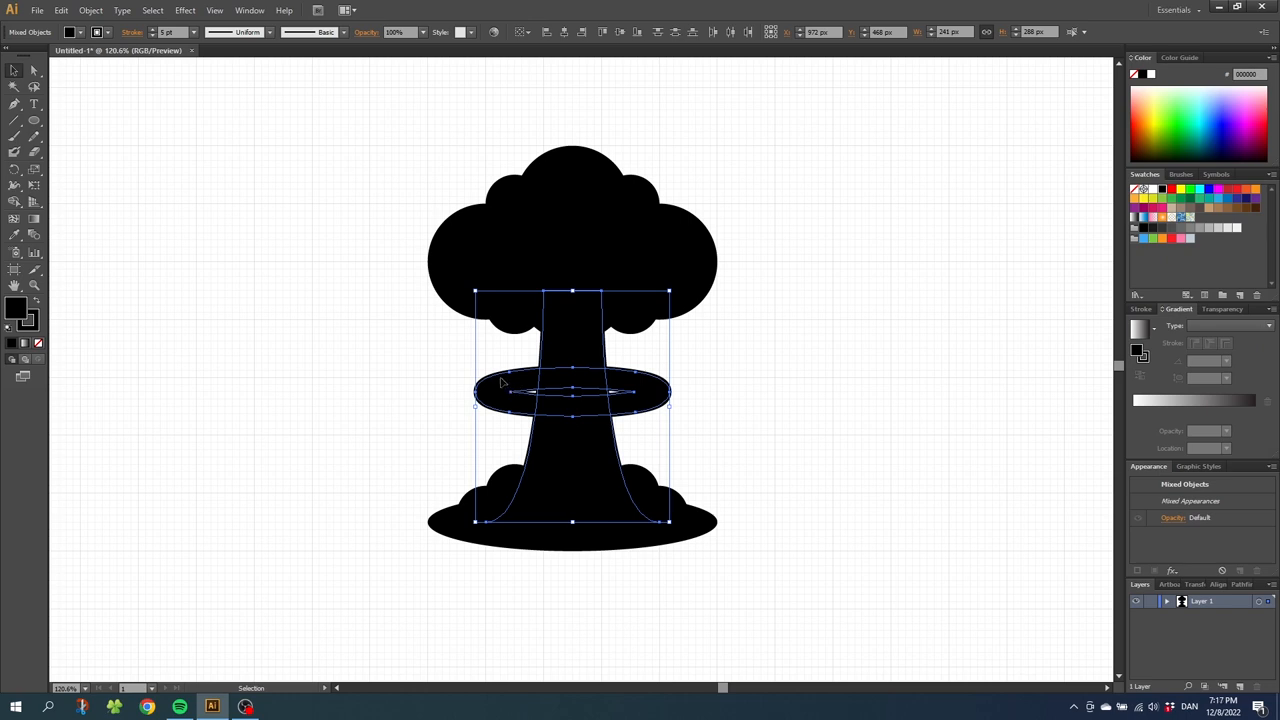
mouse_move(516, 378)
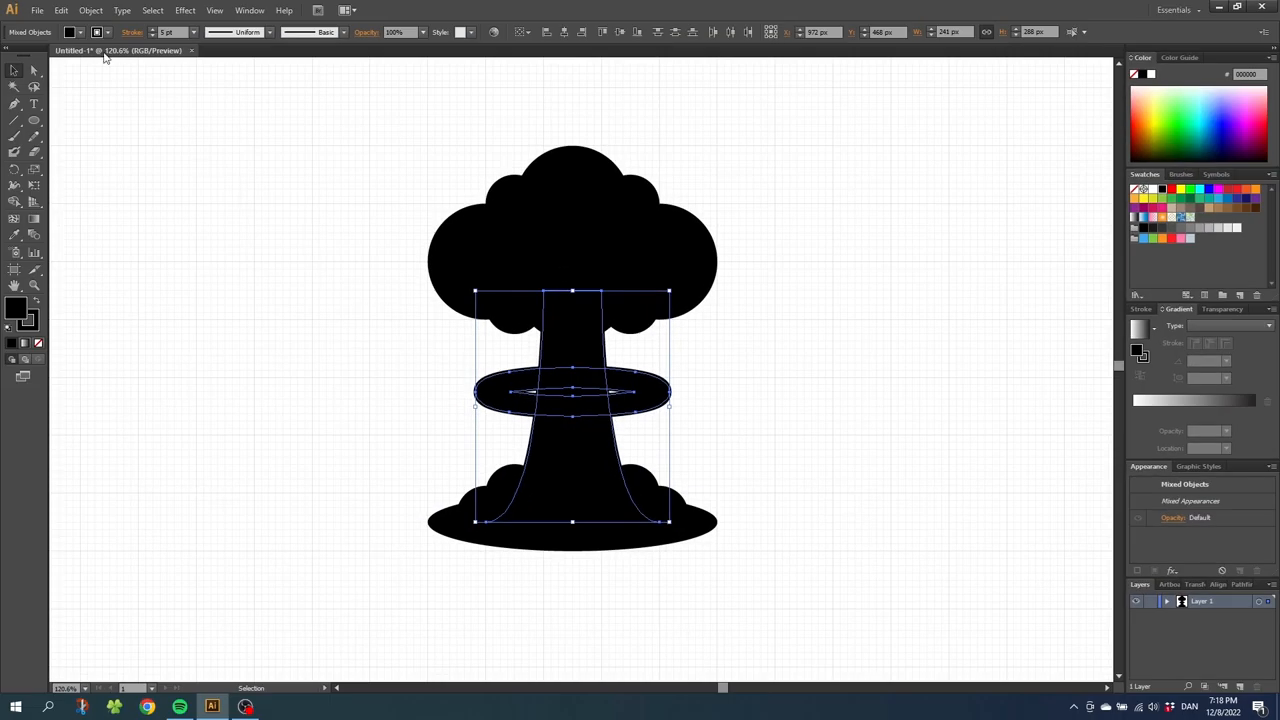
Expand the selected stem and ring into plain filled shapes via Object > Expand.
left_click(90, 10)
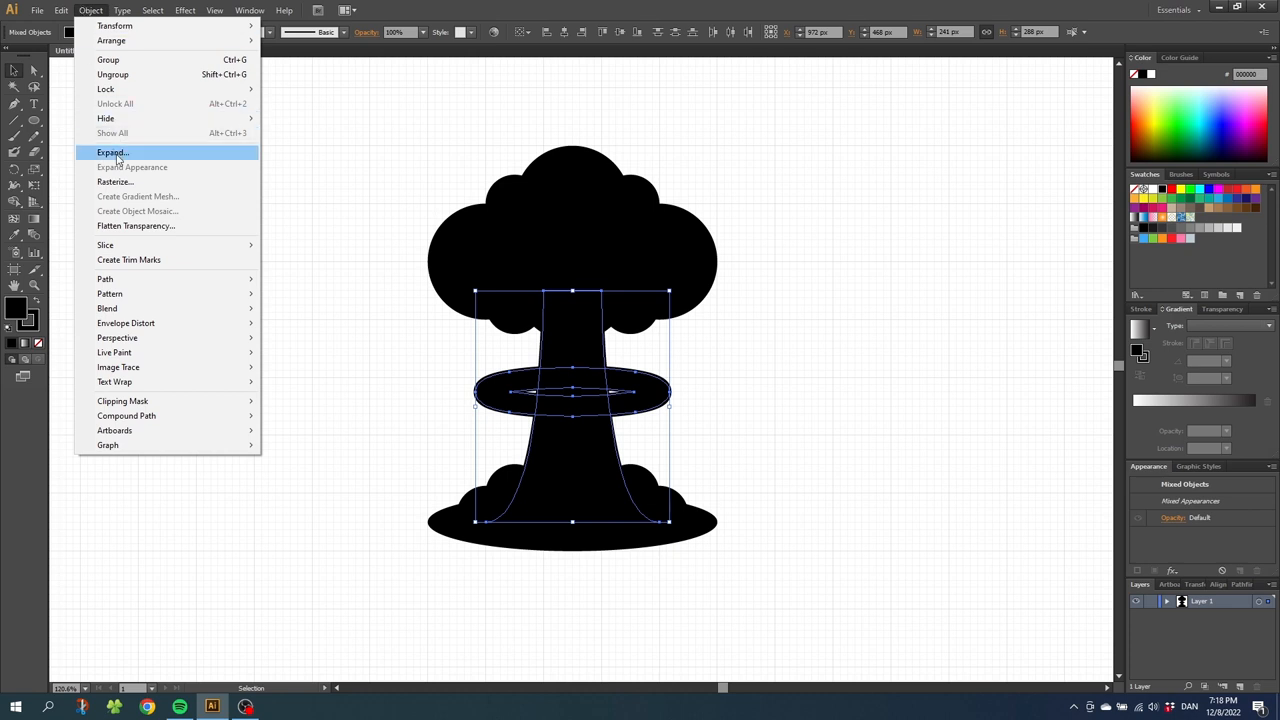
left_click(112, 152)
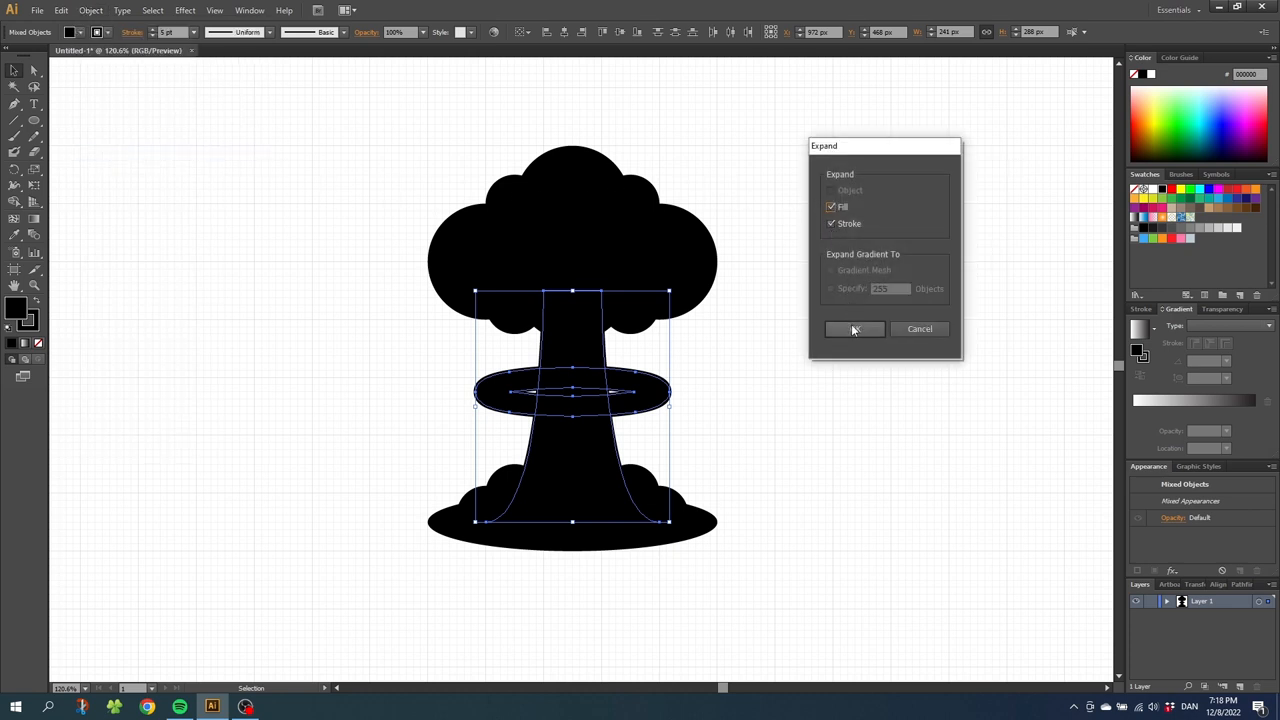
left_click(854, 328)
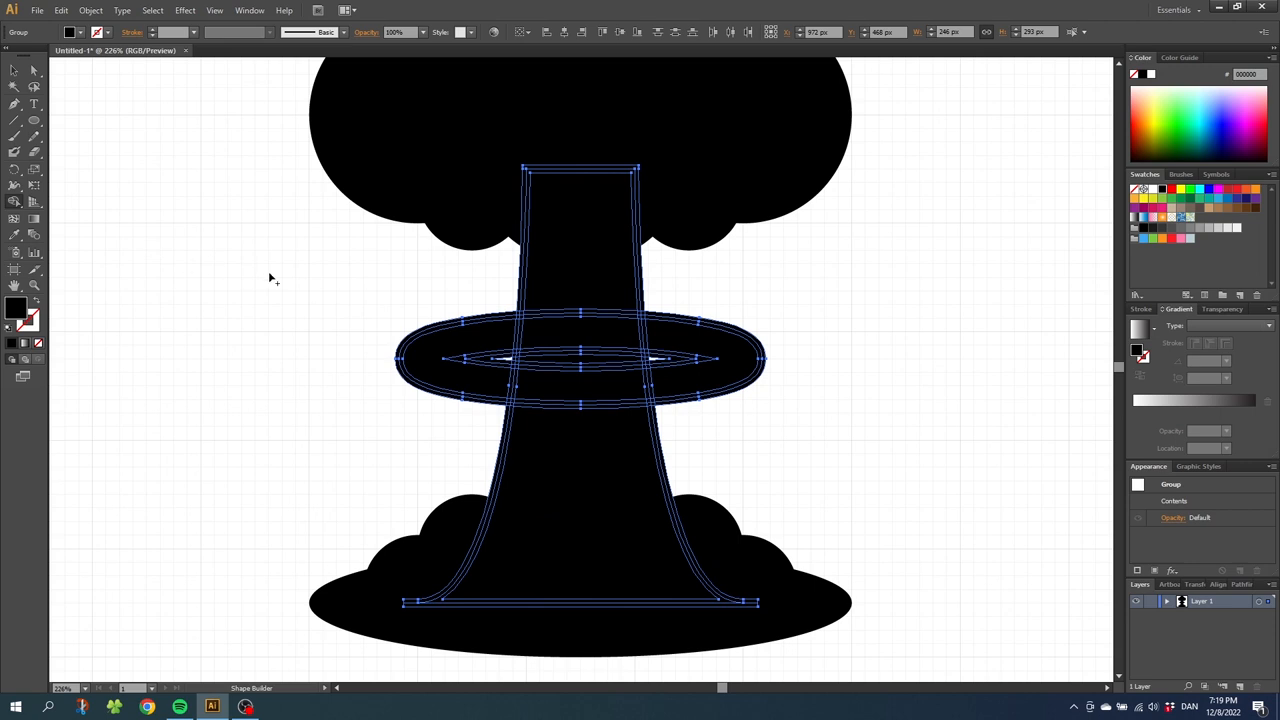
mouse_move(316, 282)
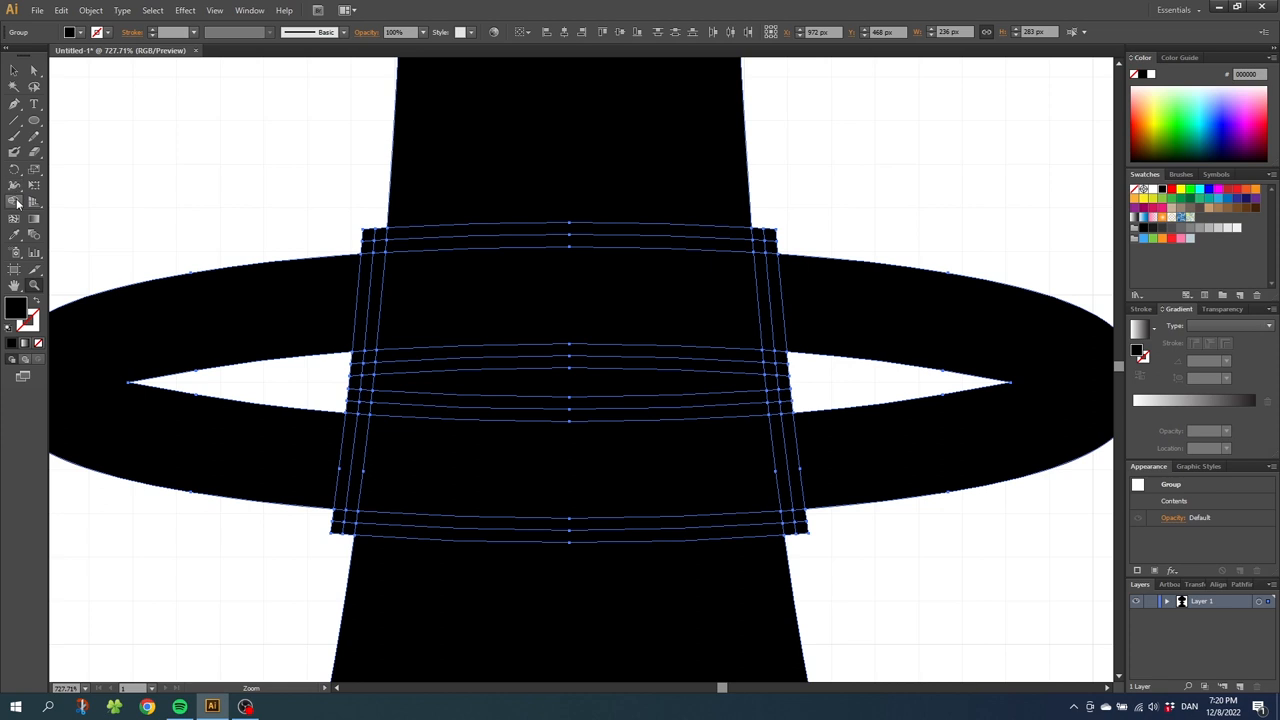
Pick the Shape Builder tool to merge the ring's overlapping regions into the stem.
left_click(16, 202)
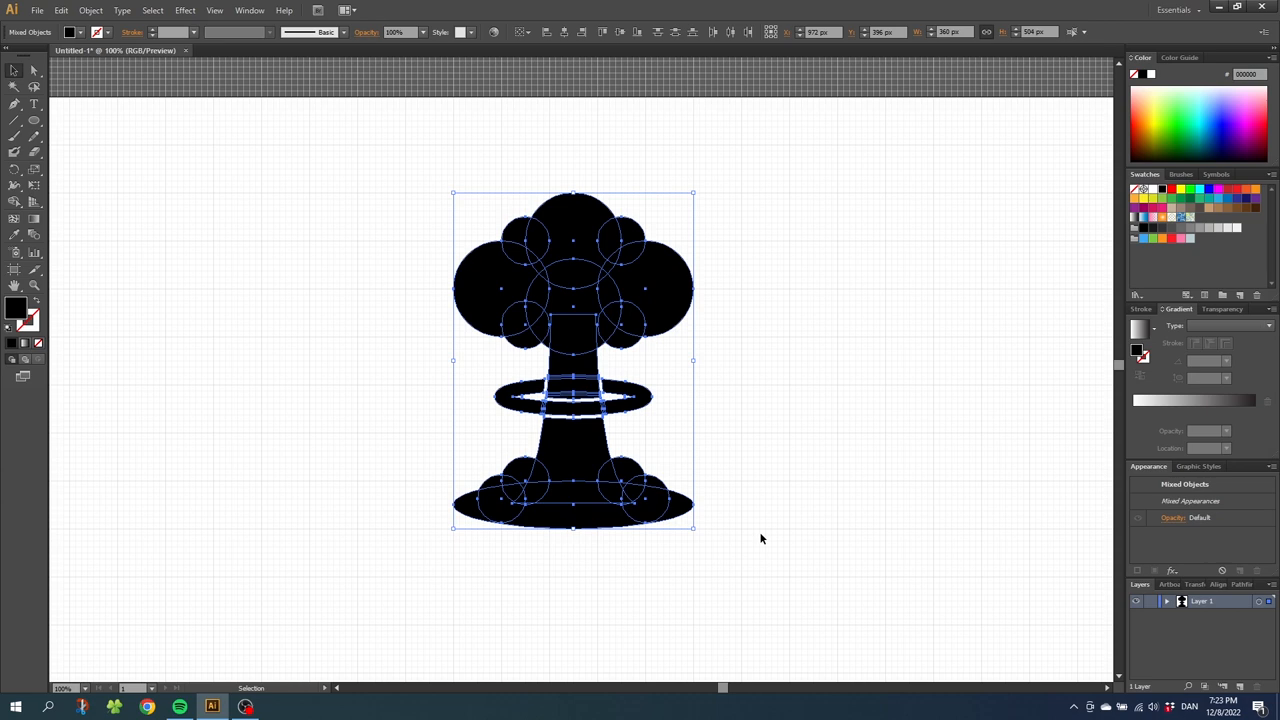
mouse_move(1012, 568)
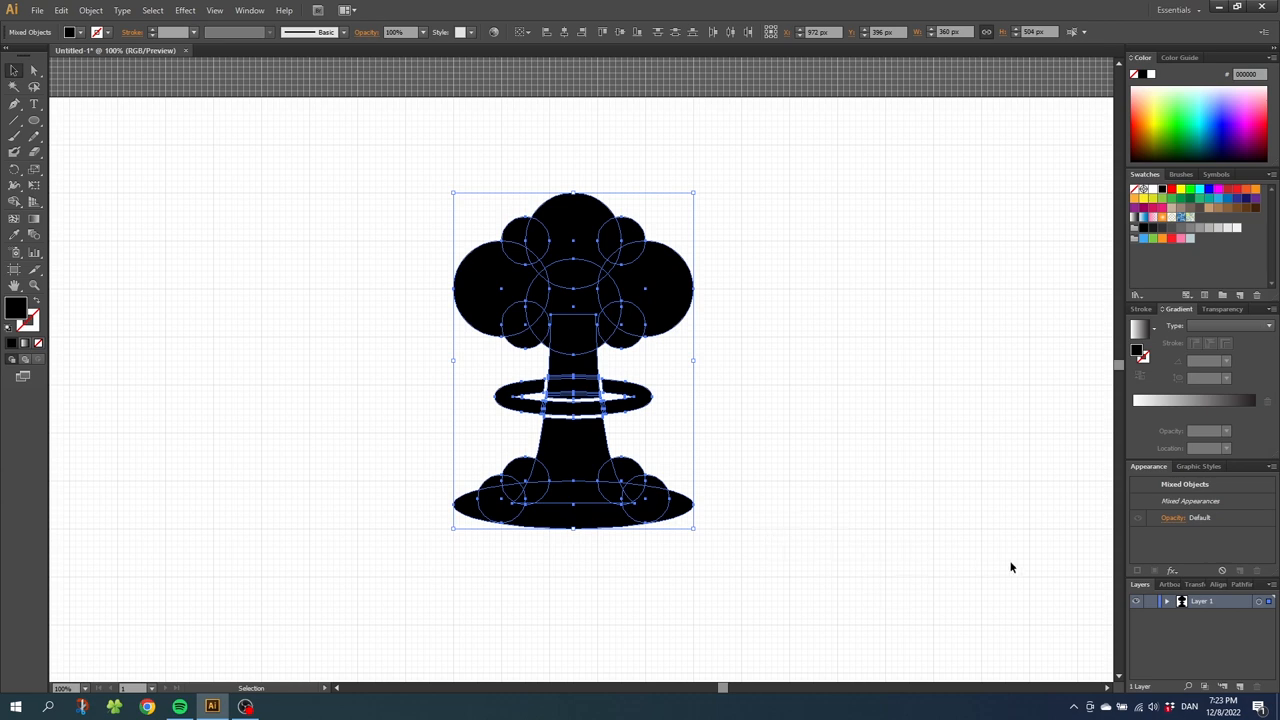
Bring up the Pathfinder panel from the Window menu with the whole icon selected.
left_click(1228, 616)
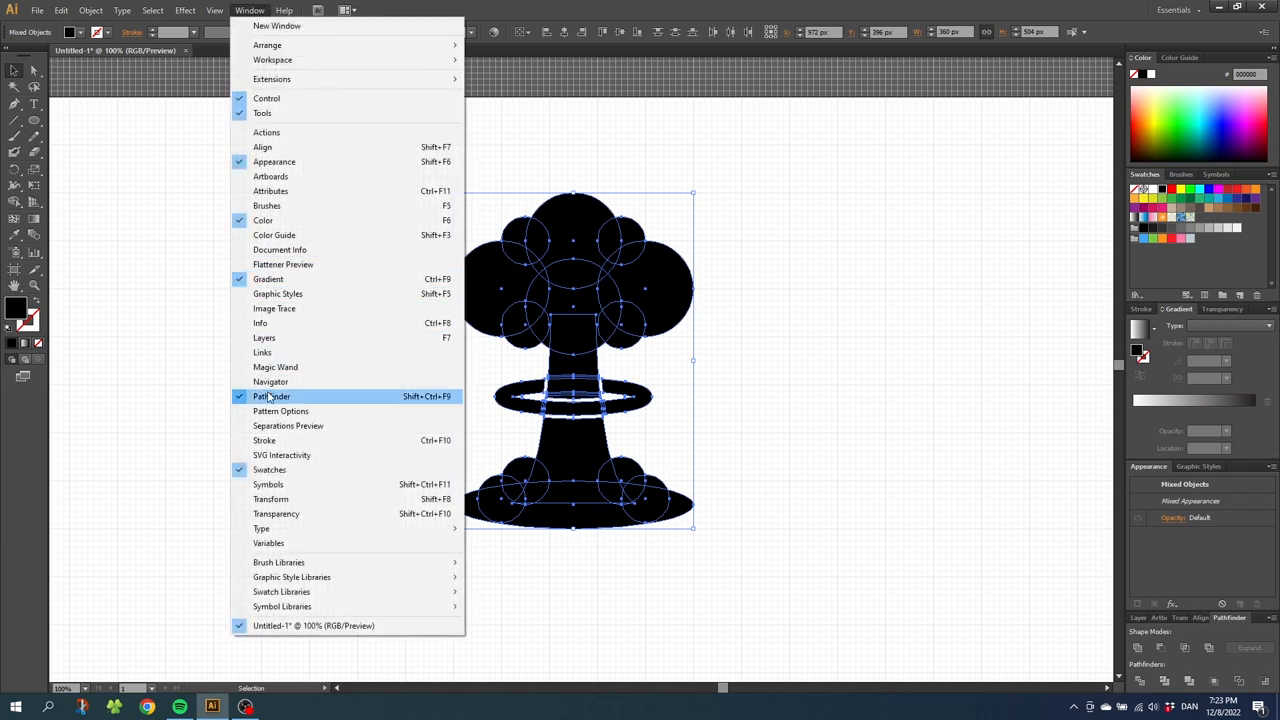
left_click(272, 396)
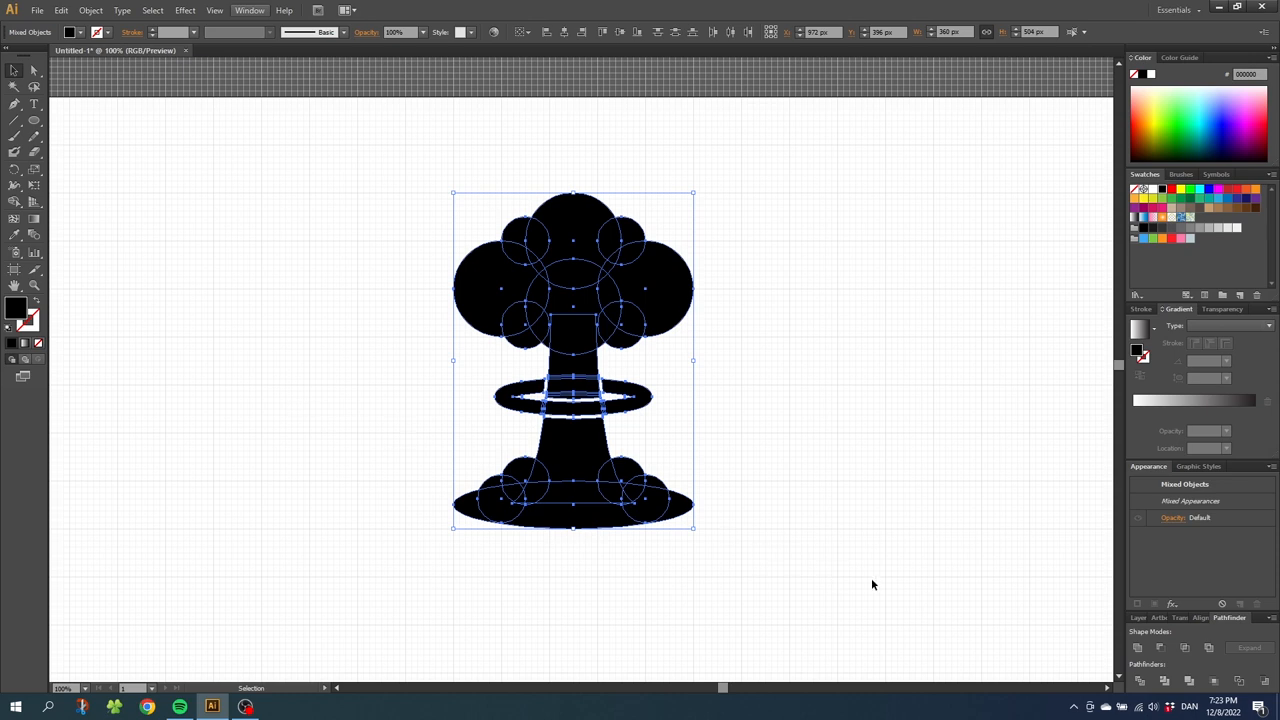